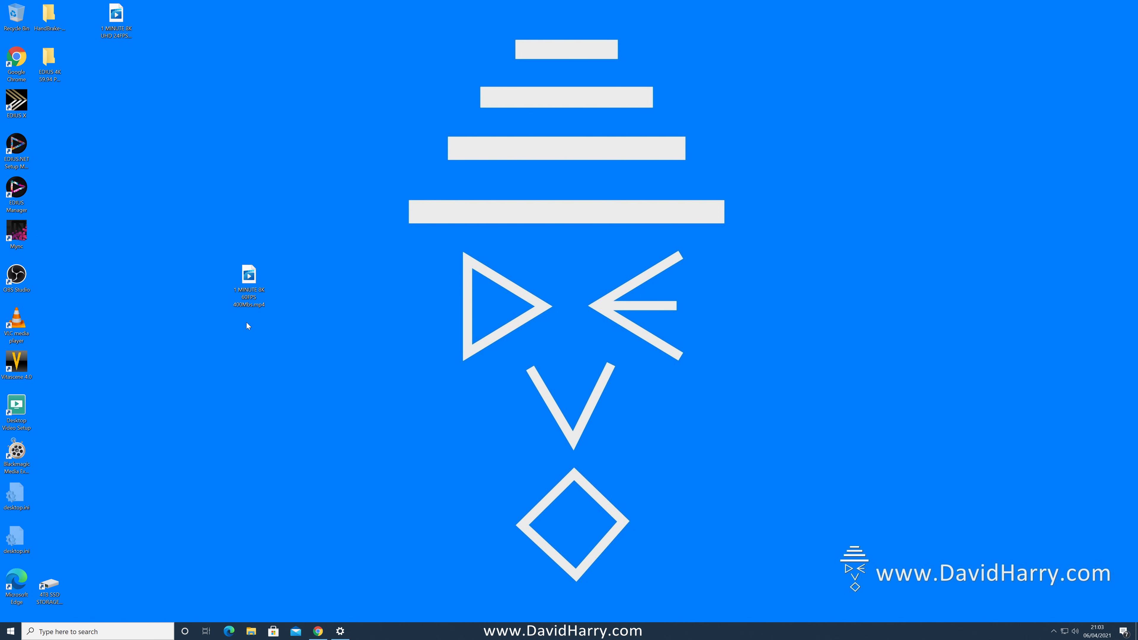
Check the MP4's details in its Properties: 8K resolution, 60 fps, 400 Mbps bitrate
{"action": "right_click", "coordinate": [248, 275]}
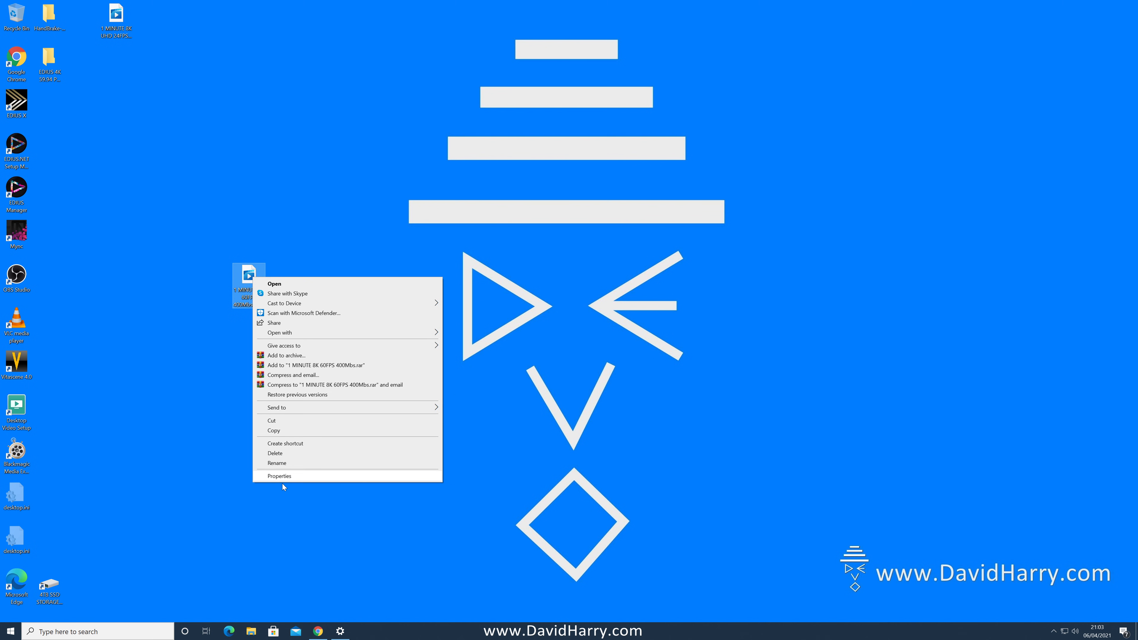
{"action": "left_click", "coordinate": [280, 475]}
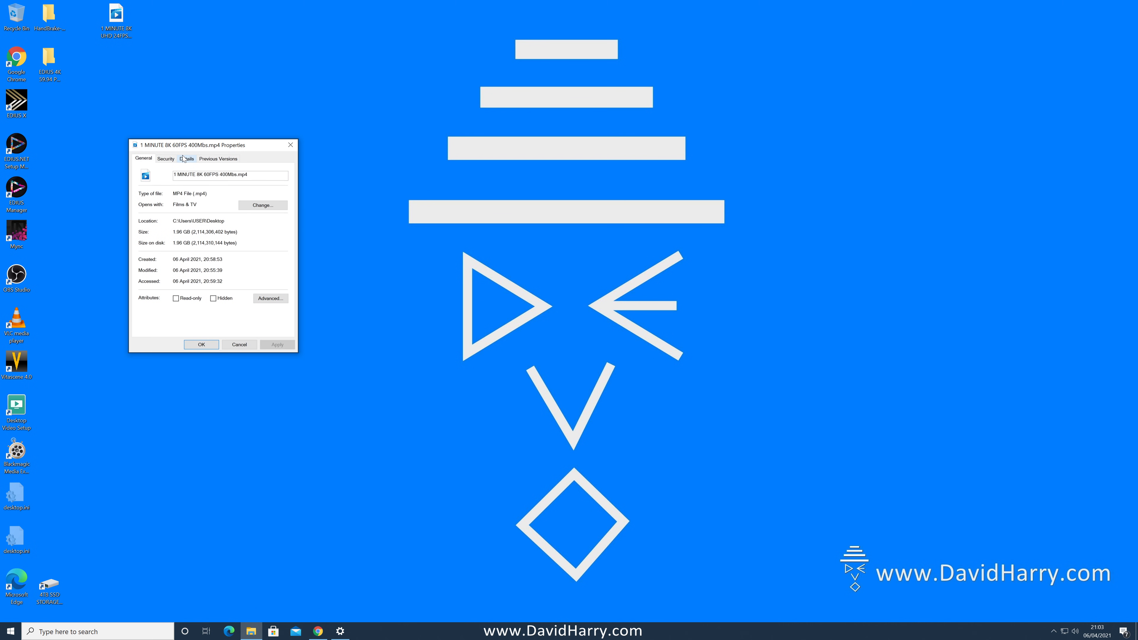
{"action": "left_click", "coordinate": [185, 158]}
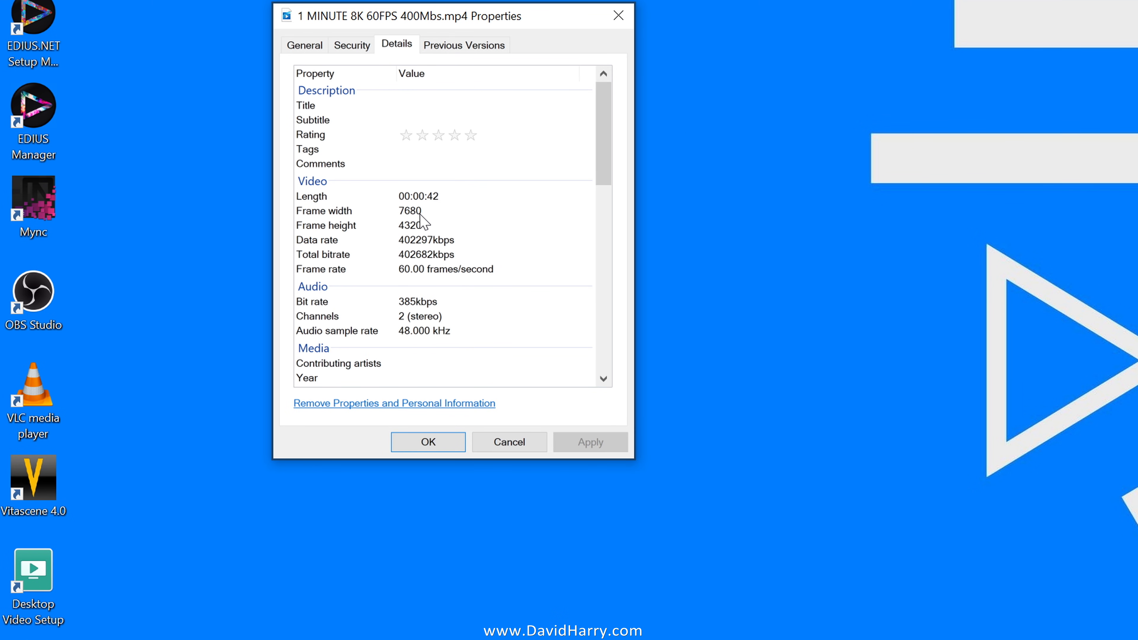
{"action": "mouse_move", "coordinate": [456, 256]}
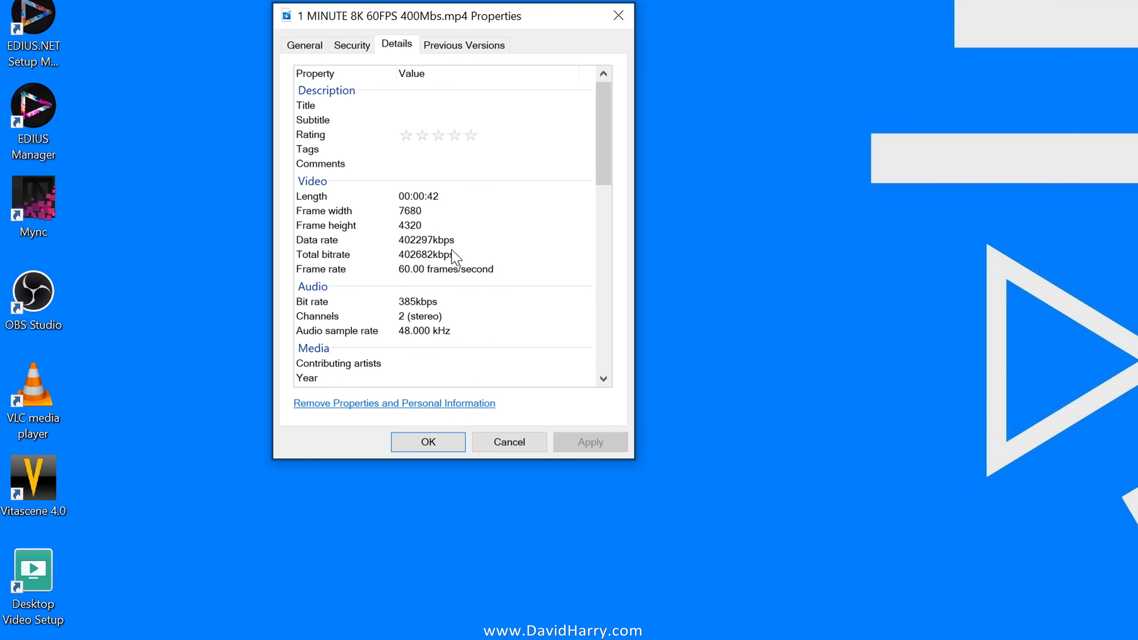
{"action": "mouse_move", "coordinate": [498, 276]}
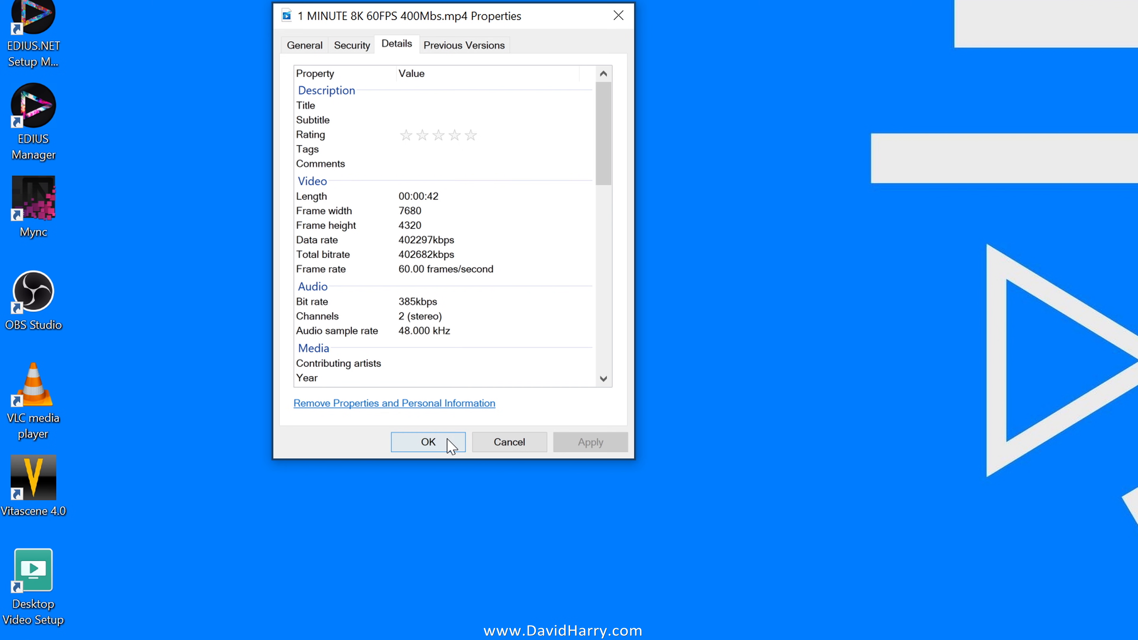
{"action": "left_click", "coordinate": [427, 442]}
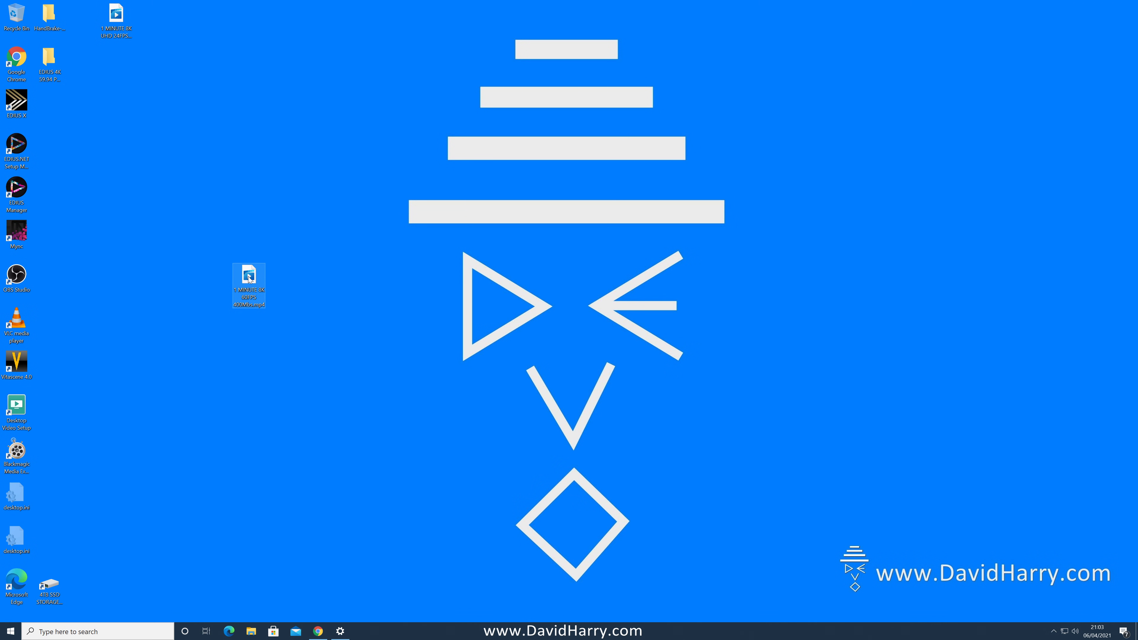
Play the clip in Films & TV and scrub back to about the 16-second mark
{"action": "double_click", "coordinate": [249, 283]}
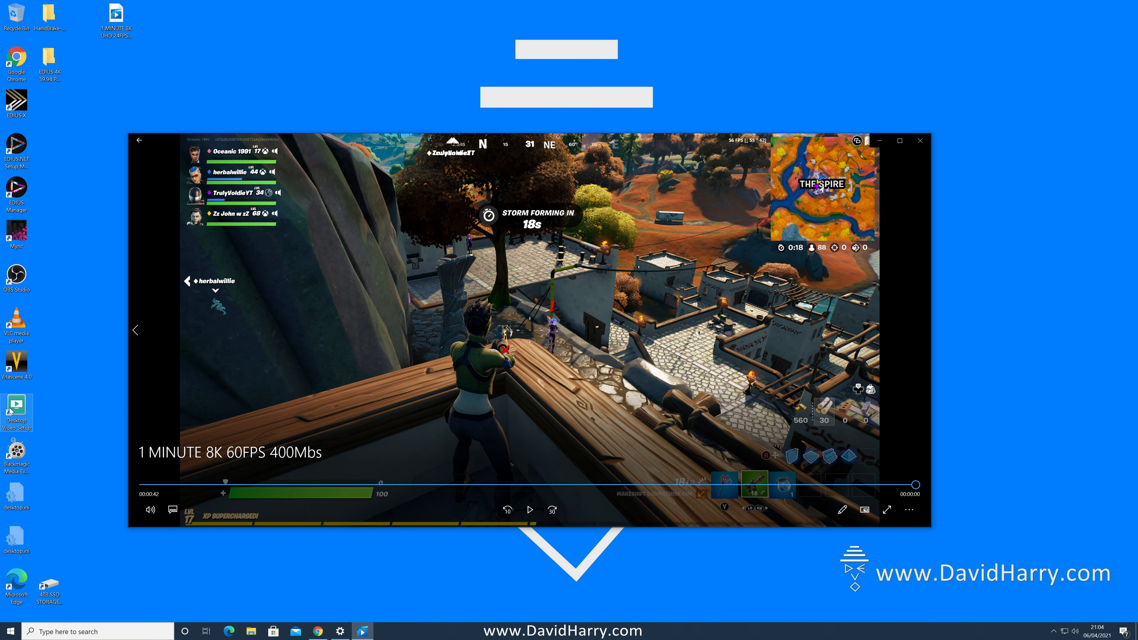
{"action": "mouse_move", "coordinate": [572, 479]}
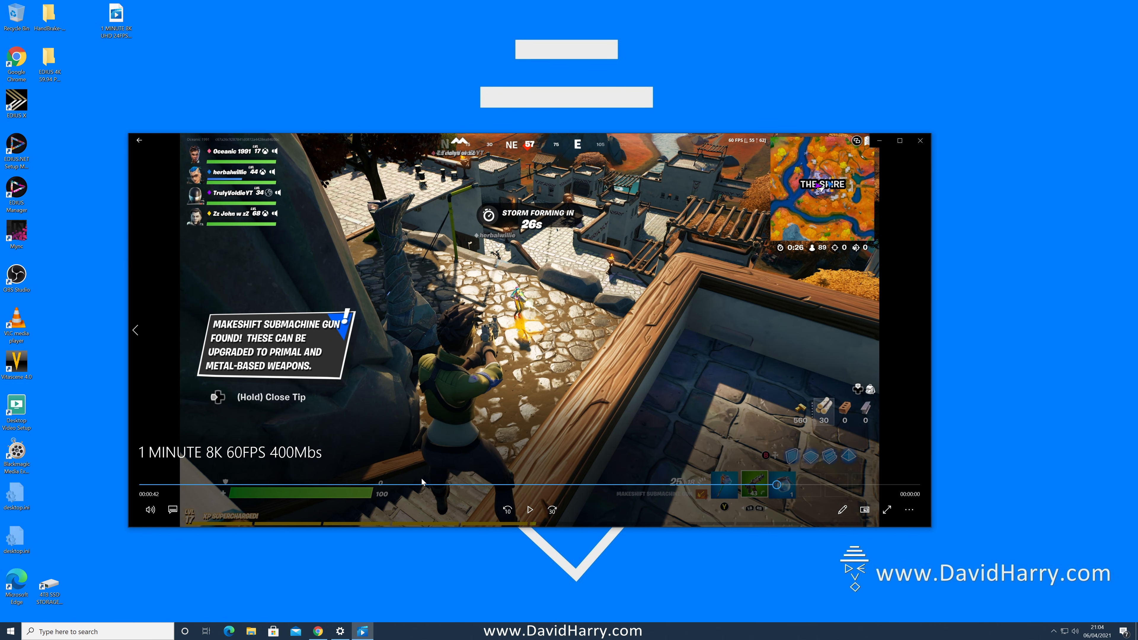
{"action": "mouse_move", "coordinate": [207, 512]}
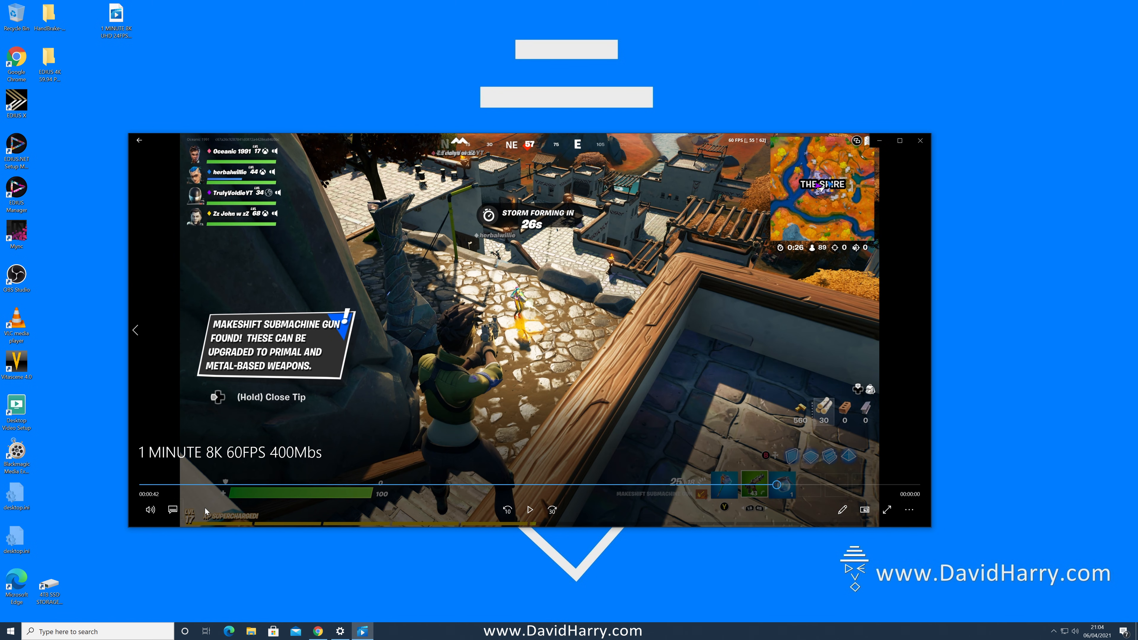
{"action": "left_click", "coordinate": [530, 510]}
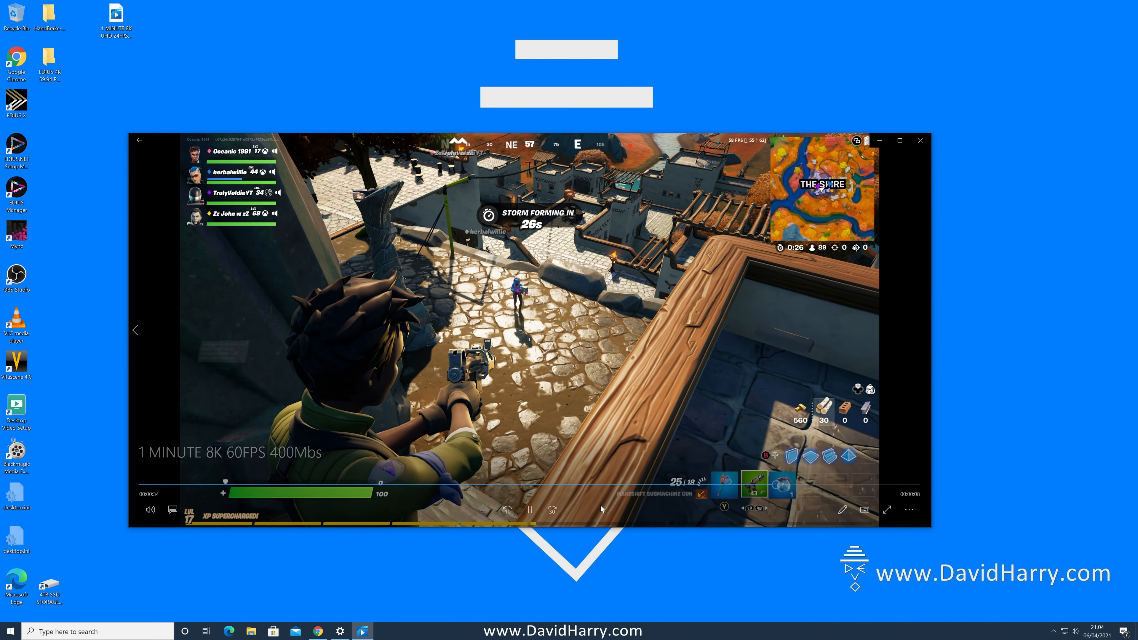
{"action": "left_click", "coordinate": [351, 482]}
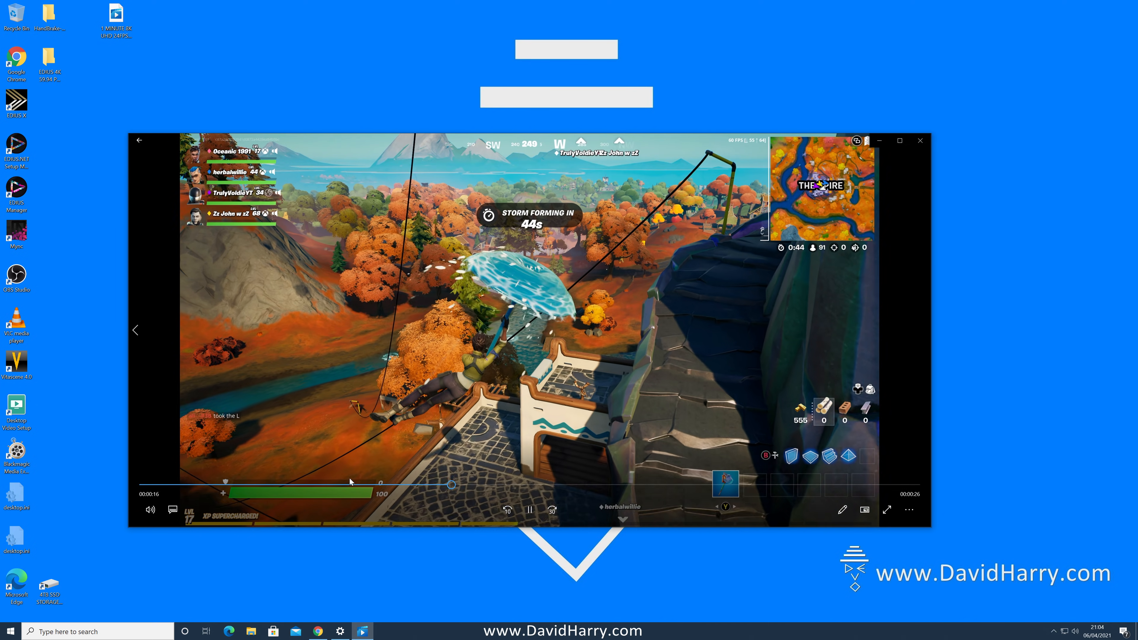